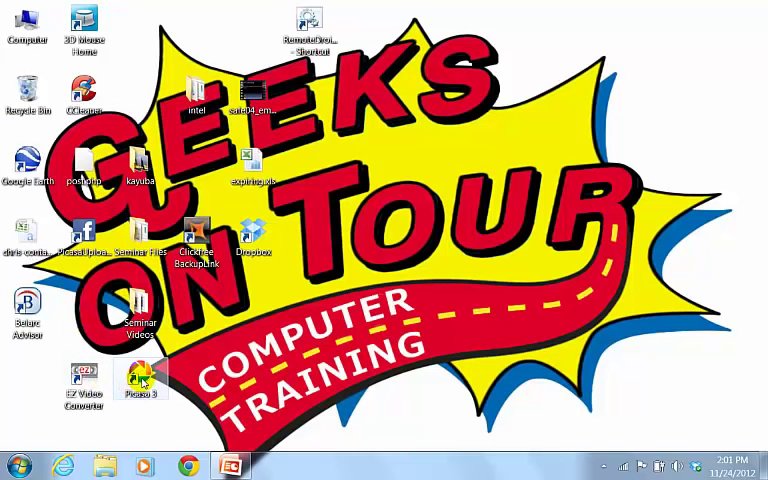
Launch Picasa 3 and choose 'Only search My Documents, My Pictures, and the Desktop'.
{"action": "double_click", "coordinate": [140, 384]}
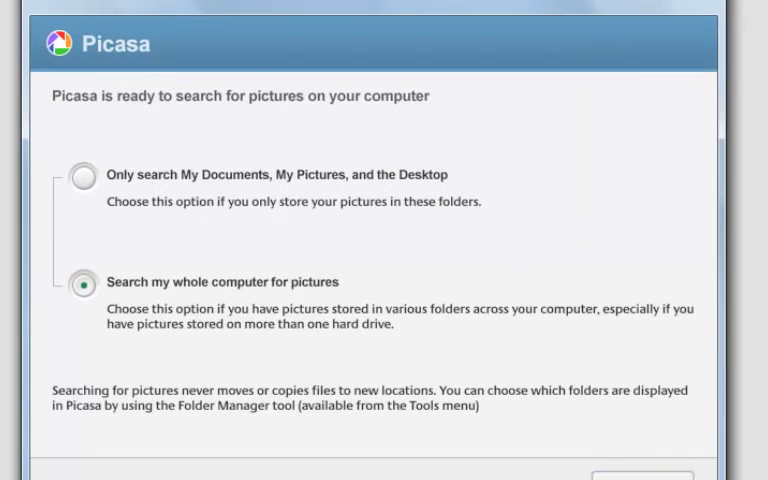
{"action": "mouse_move", "coordinate": [448, 24]}
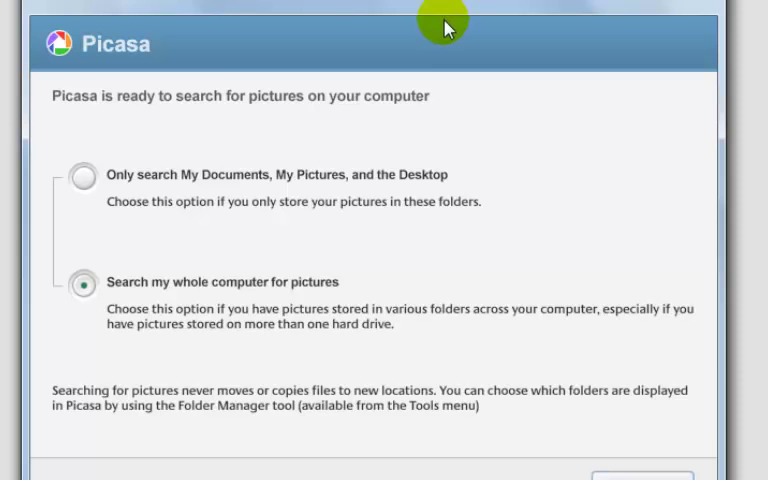
{"action": "mouse_move", "coordinate": [360, 130]}
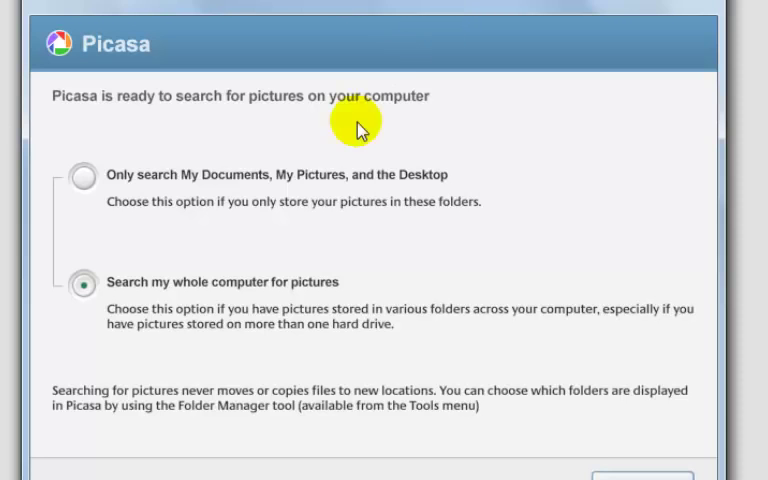
{"action": "mouse_move", "coordinate": [250, 292]}
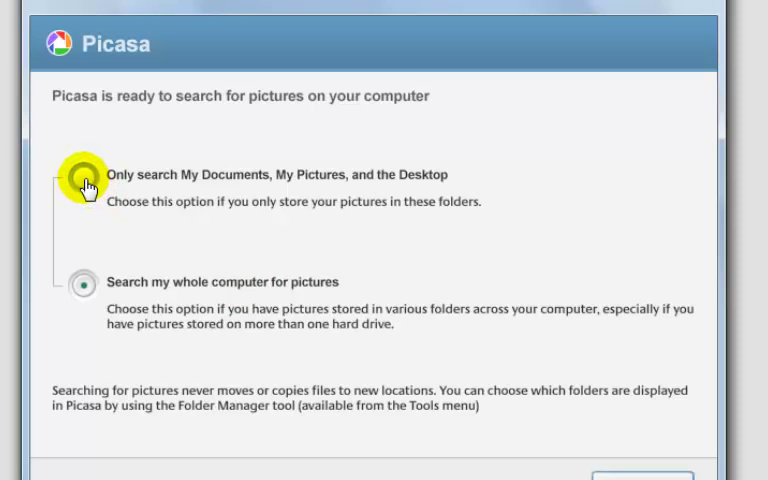
{"action": "left_click", "coordinate": [84, 176]}
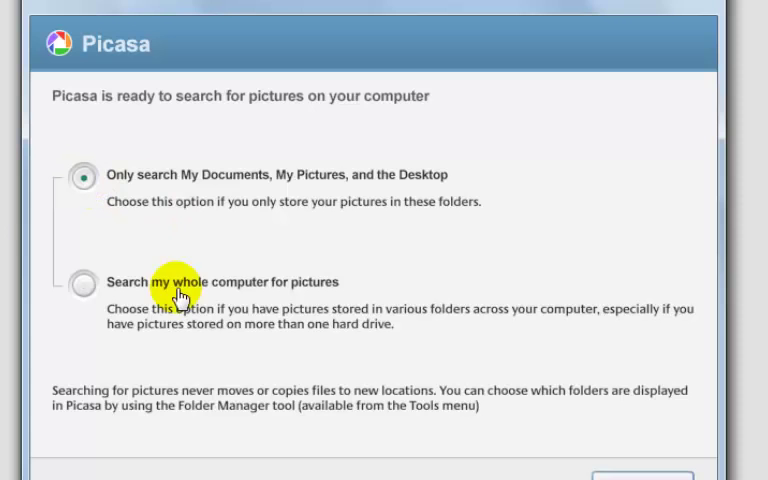
{"action": "mouse_move", "coordinate": [136, 404]}
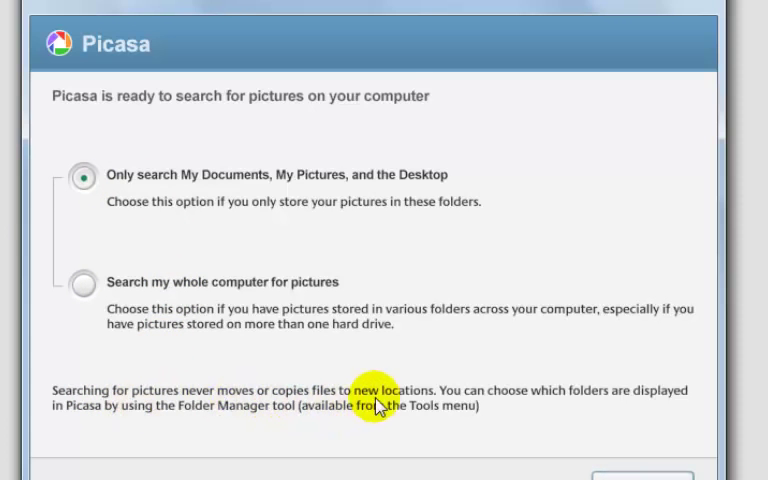
{"action": "mouse_move", "coordinate": [528, 412]}
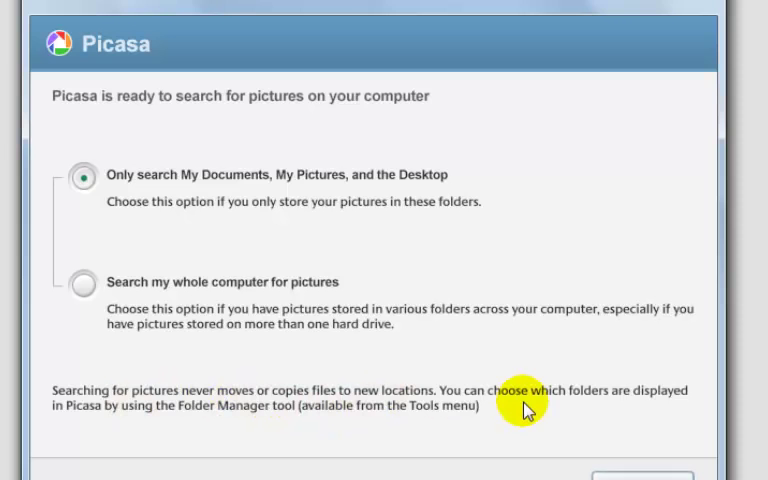
{"action": "mouse_move", "coordinate": [124, 420]}
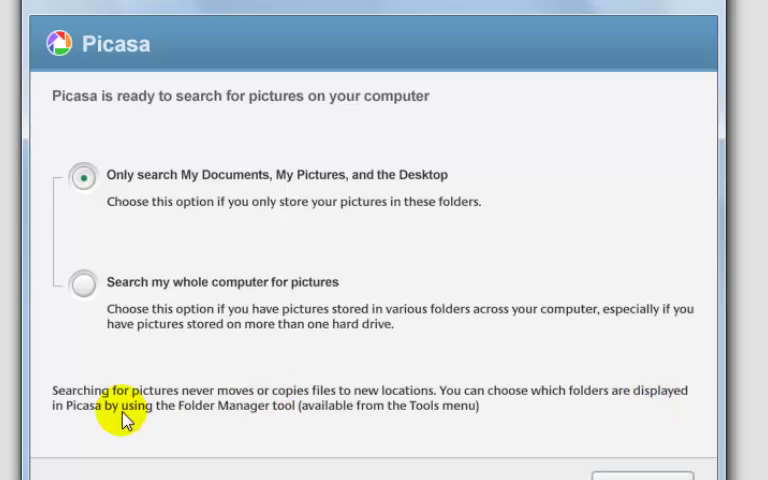
{"action": "mouse_move", "coordinate": [252, 428]}
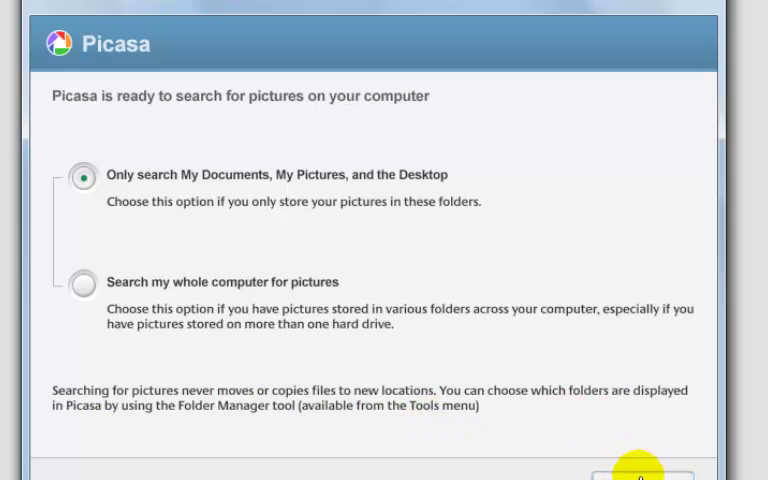
{"action": "mouse_move", "coordinate": [232, 188]}
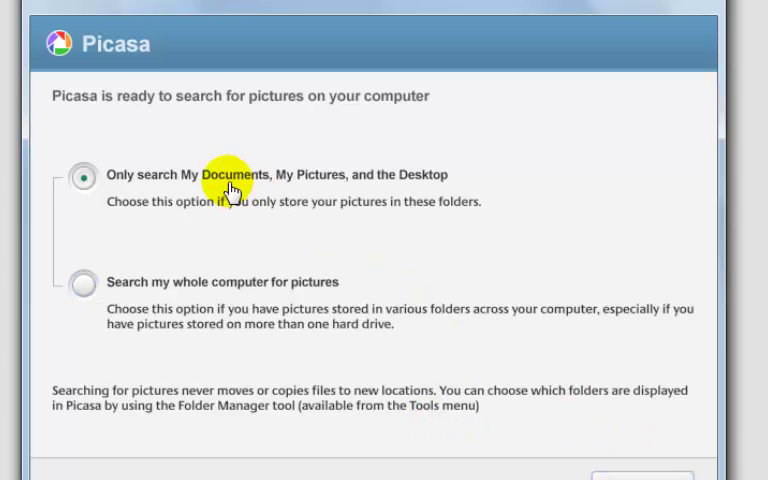
{"action": "mouse_move", "coordinate": [362, 184]}
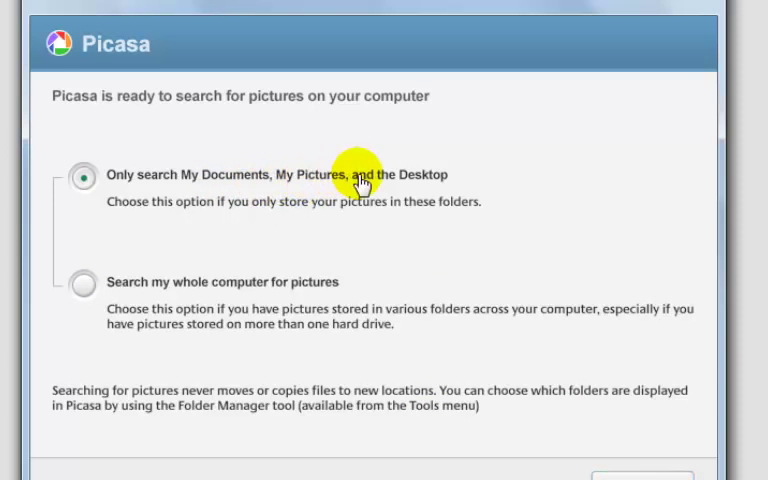
{"action": "mouse_move", "coordinate": [330, 204]}
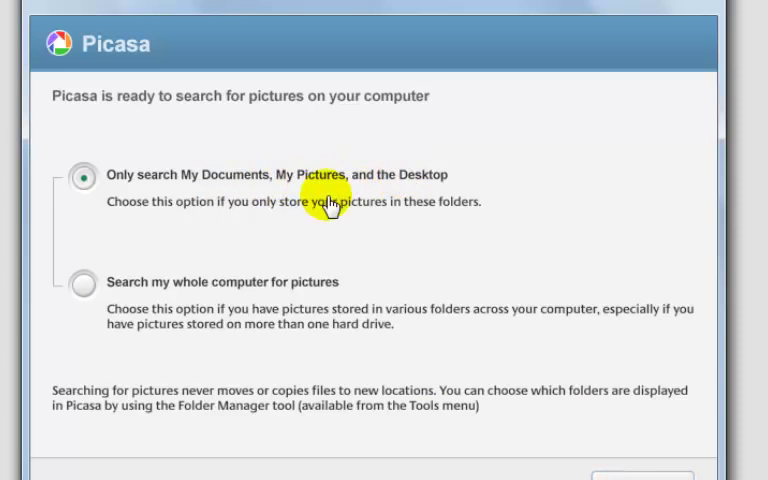
{"action": "mouse_move", "coordinate": [328, 188]}
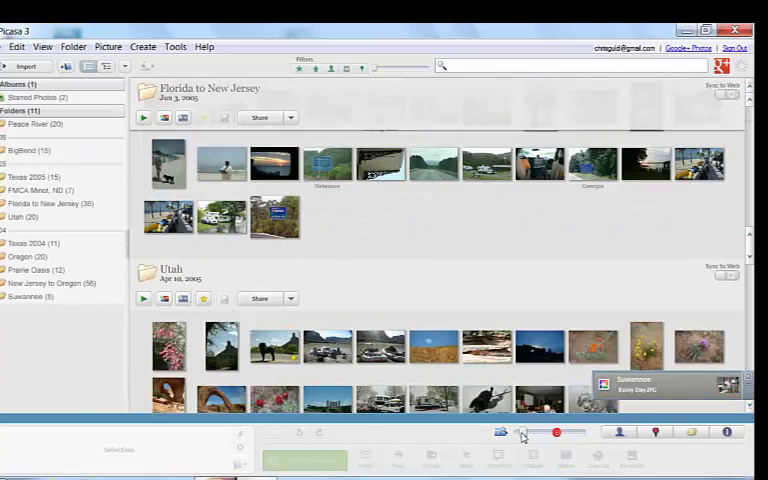
Scroll the library as Picasa lists scanned folders like Texas 2004 and California to Texas.
{"action": "scroll", "scroll_direction": "down", "scroll_amount": 3}
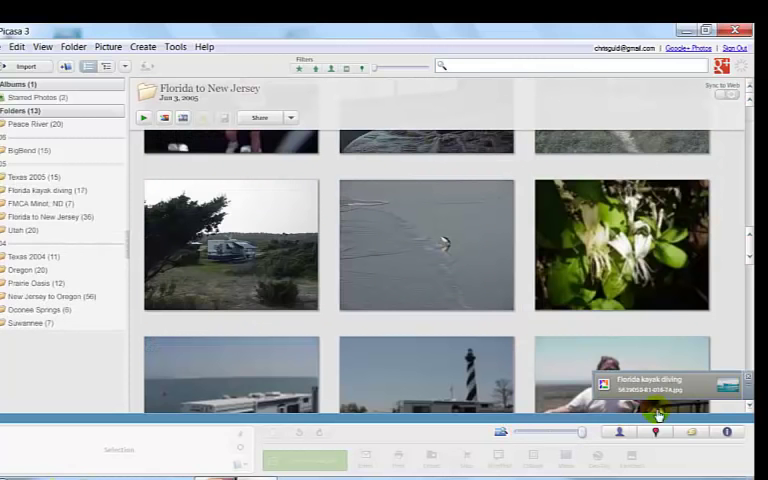
{"action": "mouse_move", "coordinate": [580, 408]}
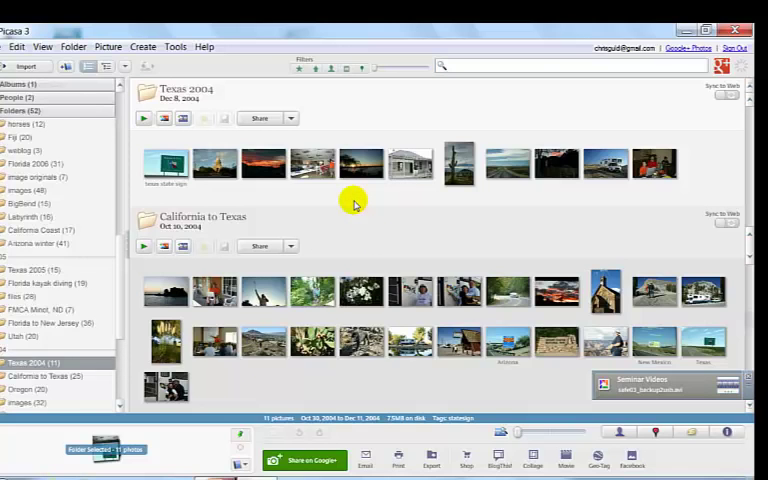
{"action": "mouse_move", "coordinate": [184, 76]}
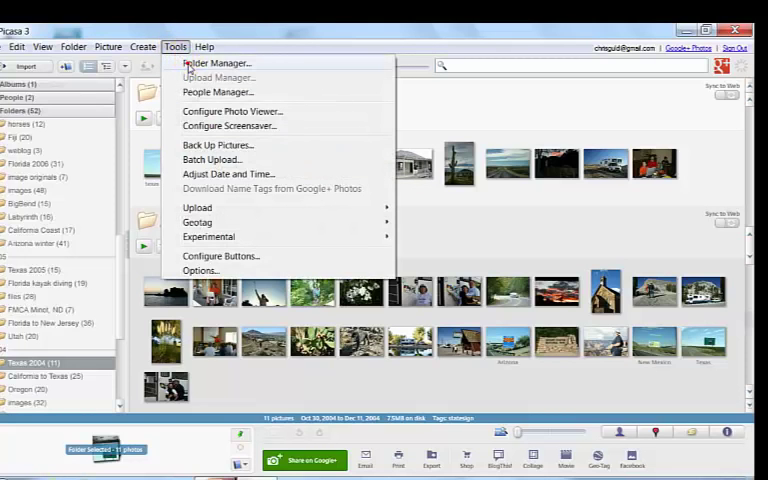
Bring up Folder Manager from the Tools menu.
{"action": "left_click", "coordinate": [216, 64]}
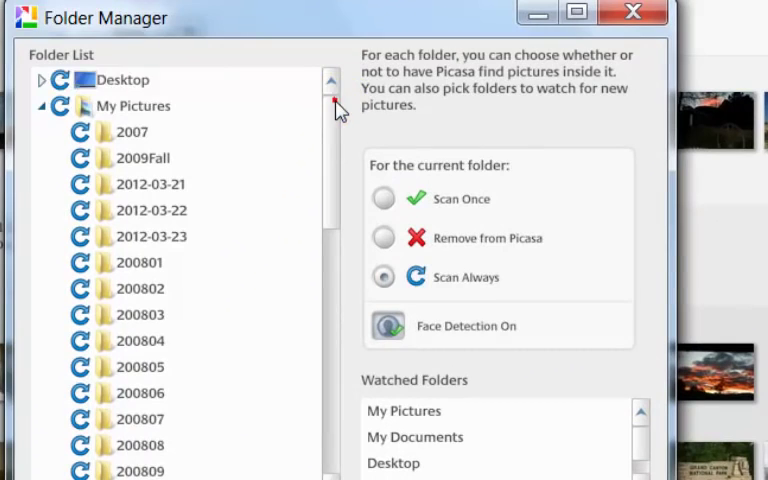
Set Desktop to Remove from Picasa and collapse the My Pictures branch.
{"action": "left_click", "coordinate": [122, 80]}
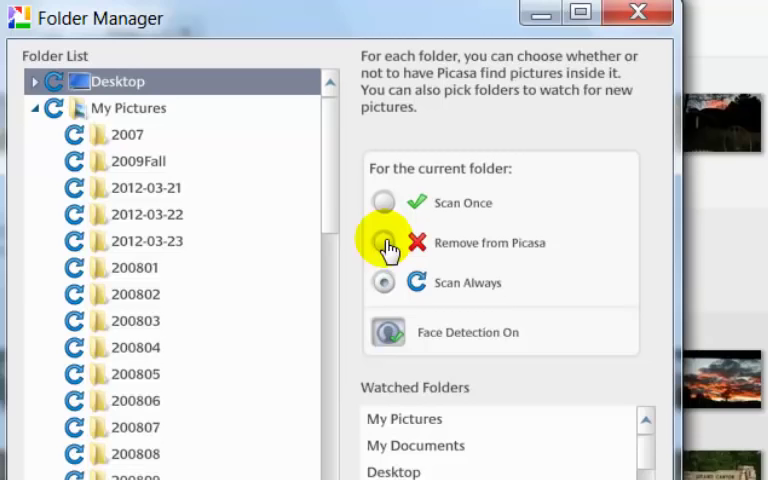
{"action": "left_click", "coordinate": [384, 252]}
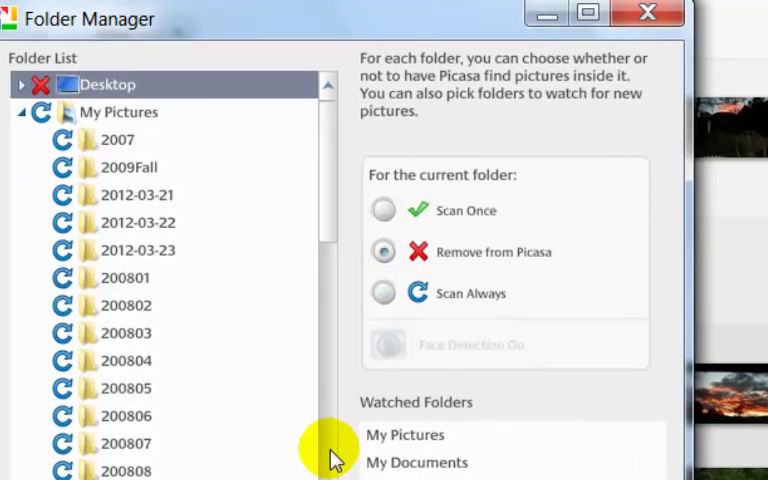
{"action": "mouse_move", "coordinate": [24, 118]}
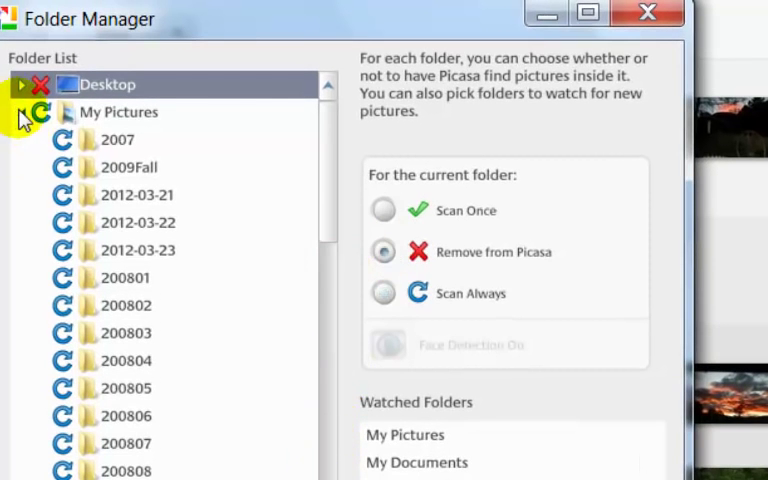
{"action": "left_click", "coordinate": [40, 112]}
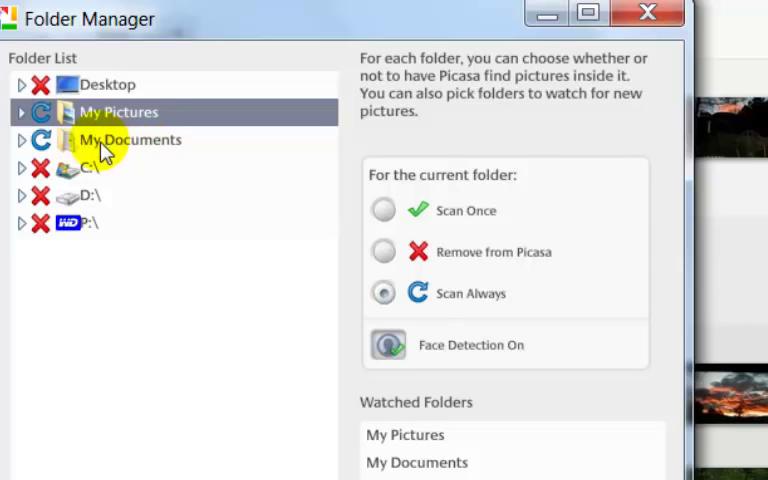
Expand My Documents and set it to Remove from Picasa.
{"action": "left_click", "coordinate": [130, 140]}
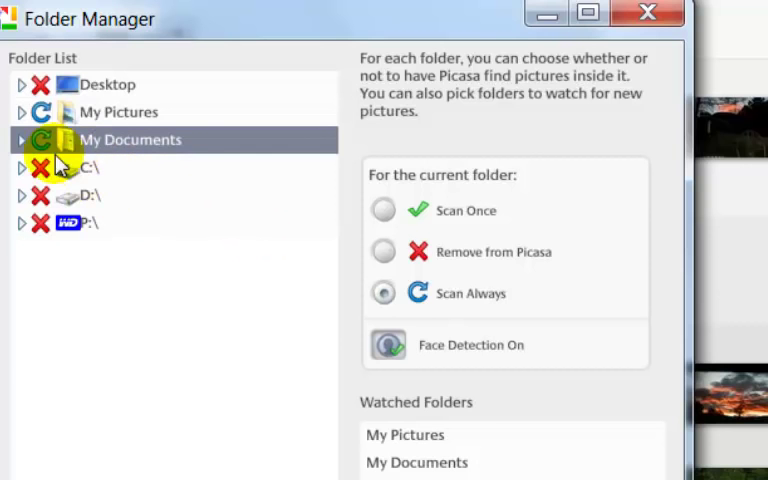
{"action": "left_click", "coordinate": [20, 140]}
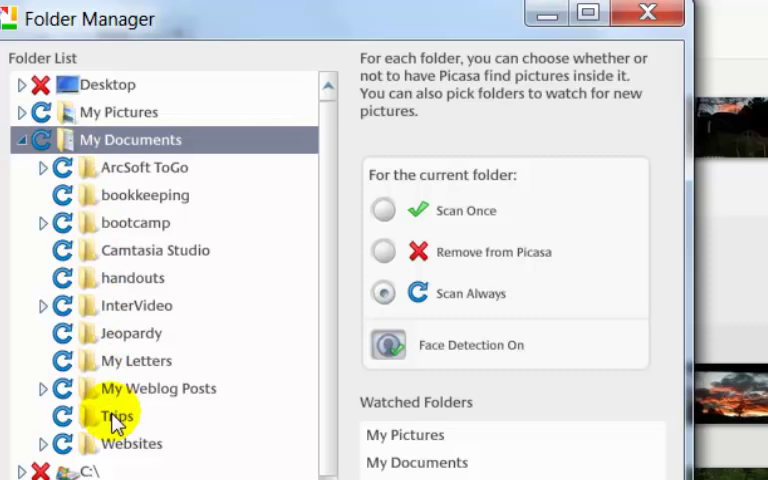
{"action": "mouse_move", "coordinate": [124, 456]}
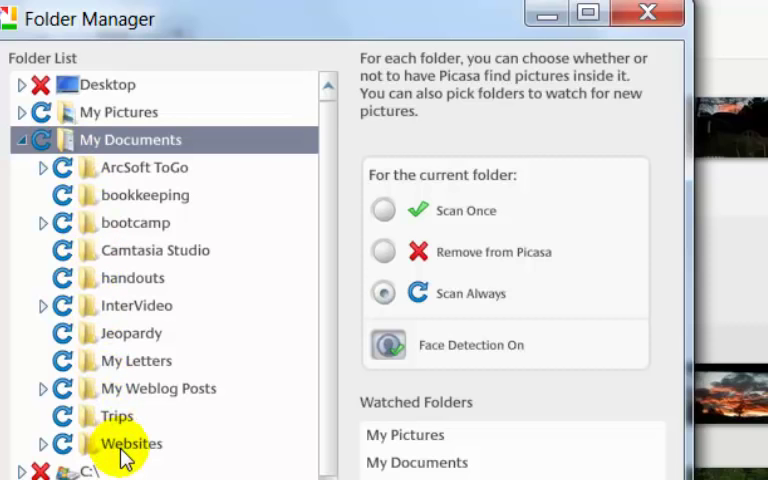
{"action": "mouse_move", "coordinate": [144, 196]}
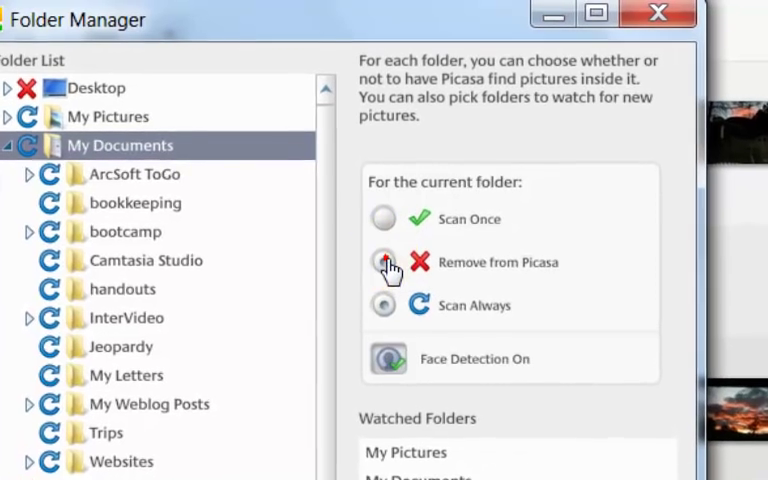
{"action": "left_click", "coordinate": [384, 262]}
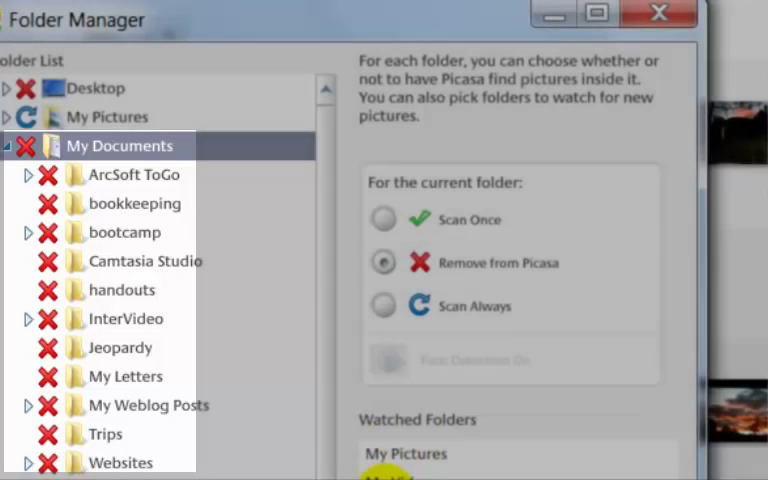
{"action": "scroll", "scroll_direction": "down", "scroll_amount": 3}
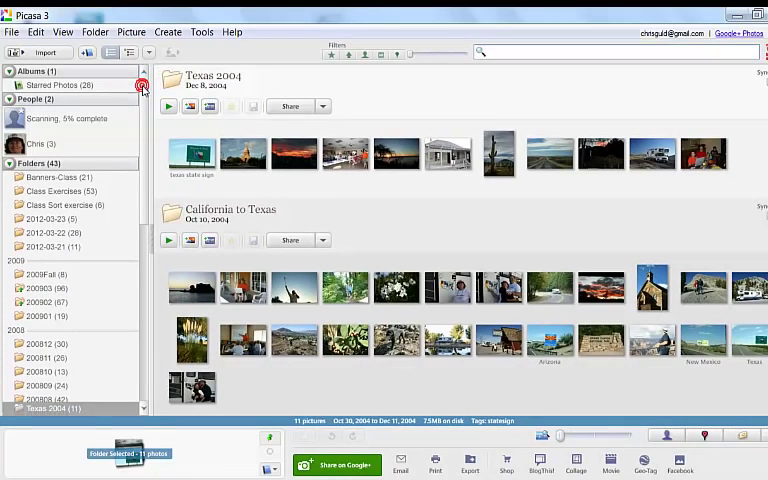
{"action": "mouse_move", "coordinate": [156, 44]}
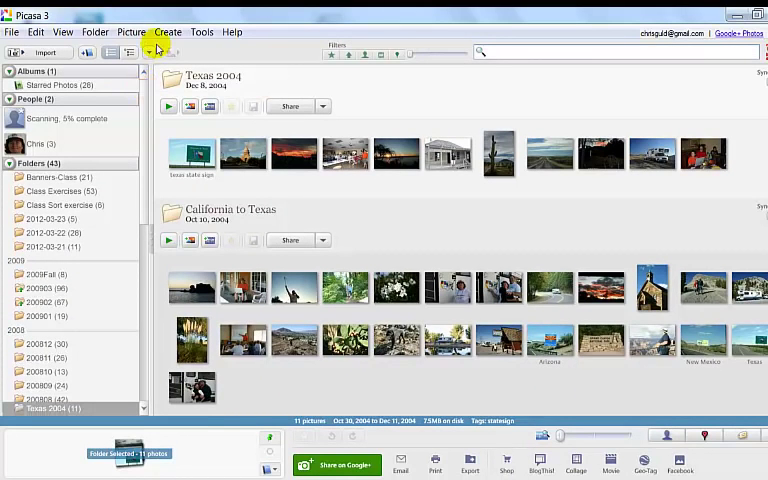
{"action": "left_click", "coordinate": [202, 32]}
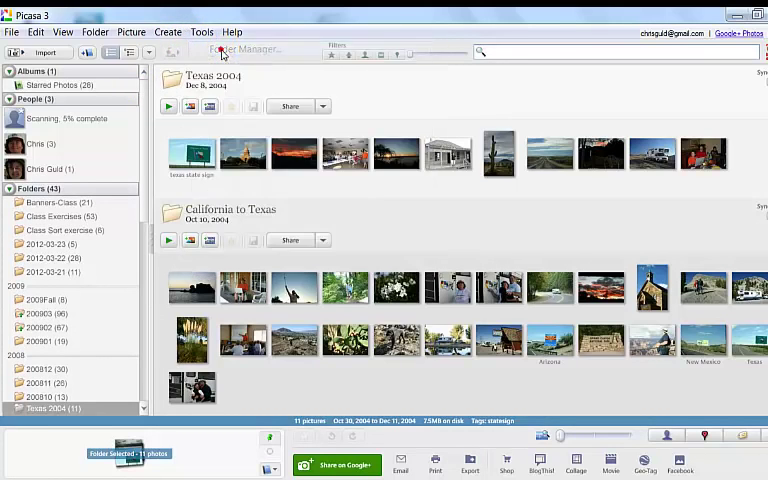
In Folder Manager set My Pictures to Remove from Picasa and confirm, emptying the library.
{"action": "left_click", "coordinate": [248, 48]}
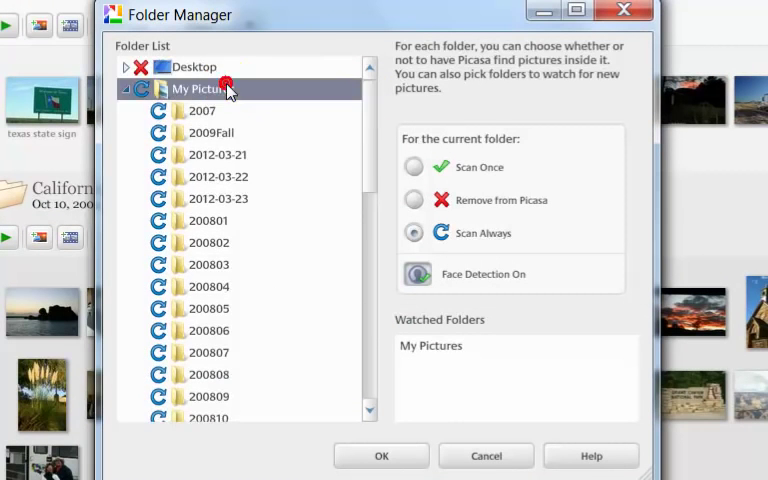
{"action": "left_click", "coordinate": [414, 200]}
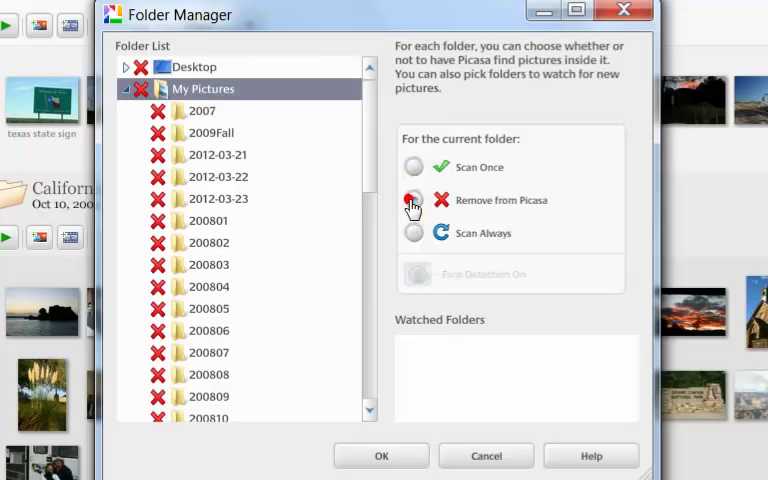
{"action": "left_click", "coordinate": [412, 200]}
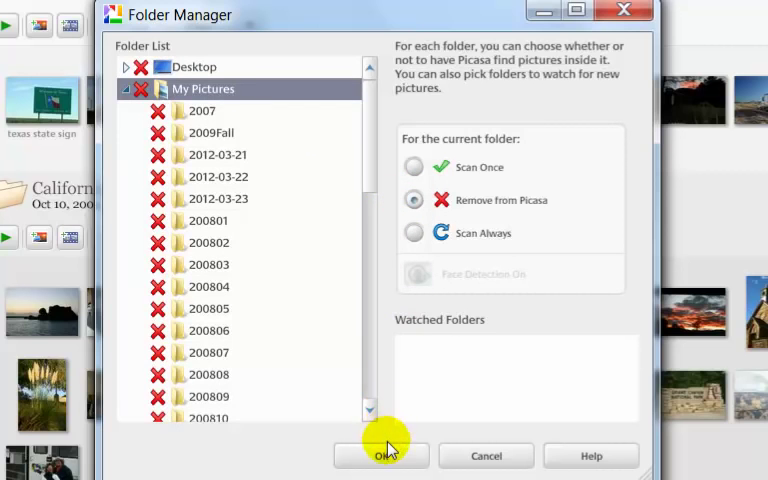
{"action": "left_click", "coordinate": [380, 456]}
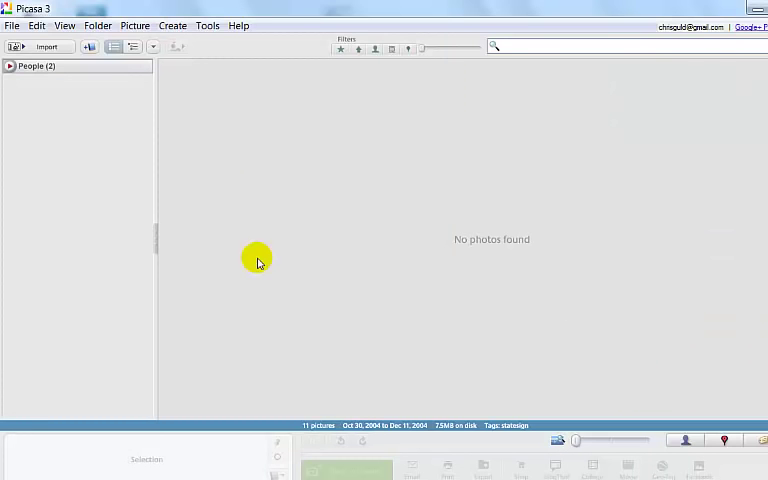
{"action": "mouse_move", "coordinate": [218, 52]}
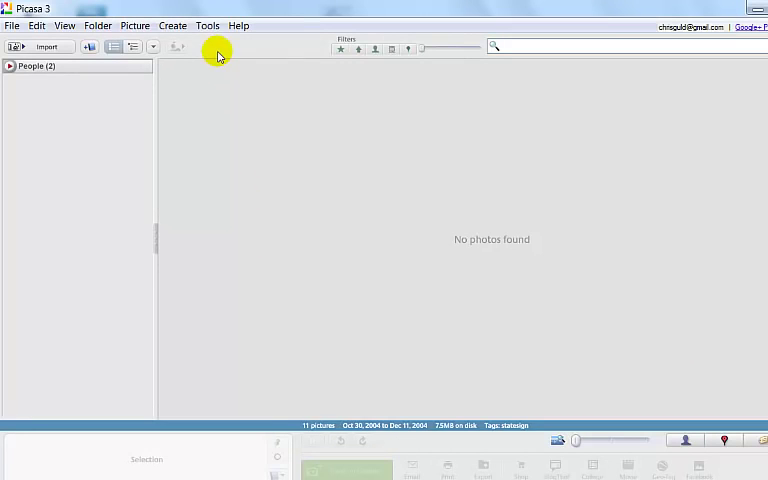
{"action": "left_click", "coordinate": [208, 24]}
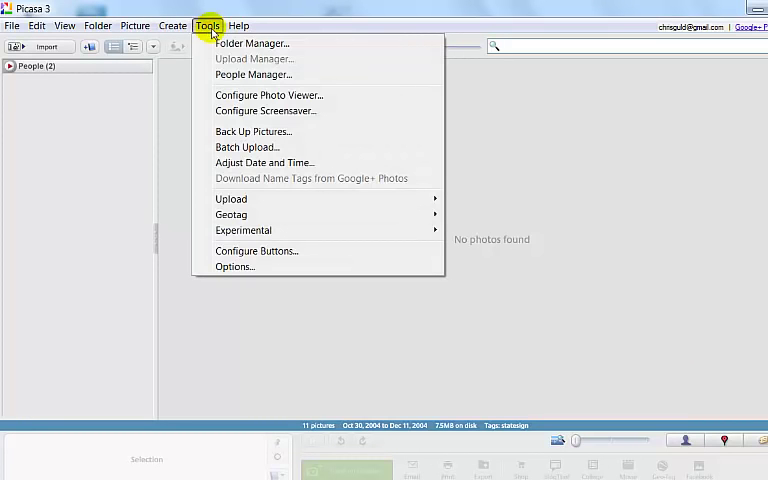
In Folder Manager set My Pictures back to Scan Always and expand the C:\ drive.
{"action": "left_click", "coordinate": [252, 44]}
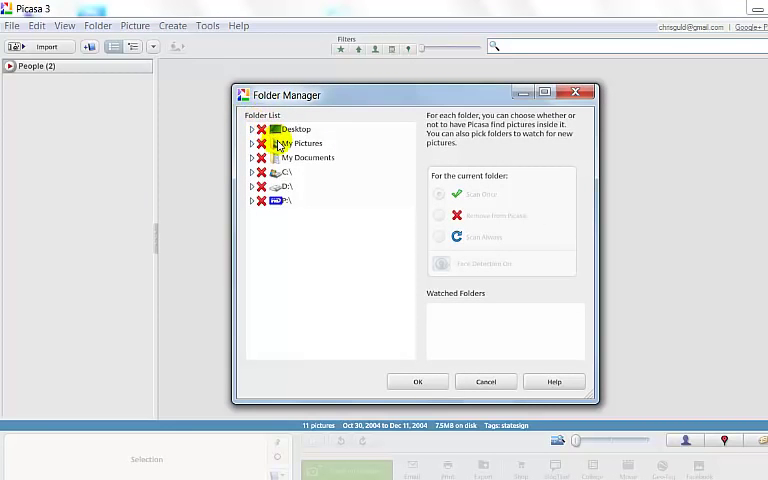
{"action": "left_click", "coordinate": [302, 142]}
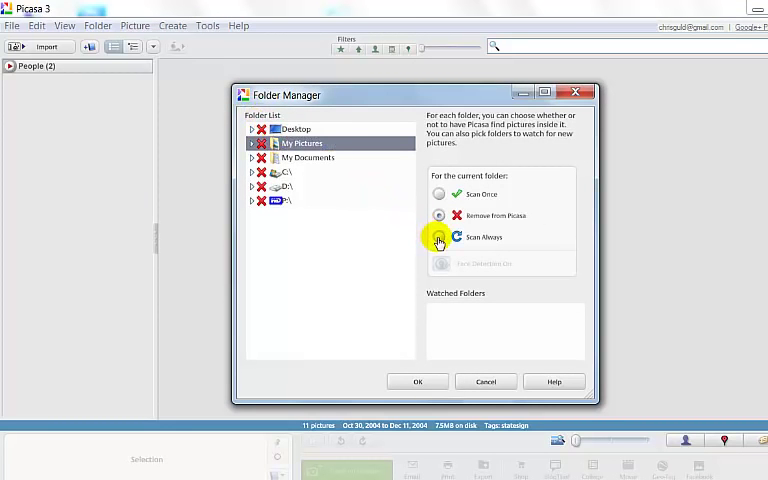
{"action": "left_click", "coordinate": [438, 236]}
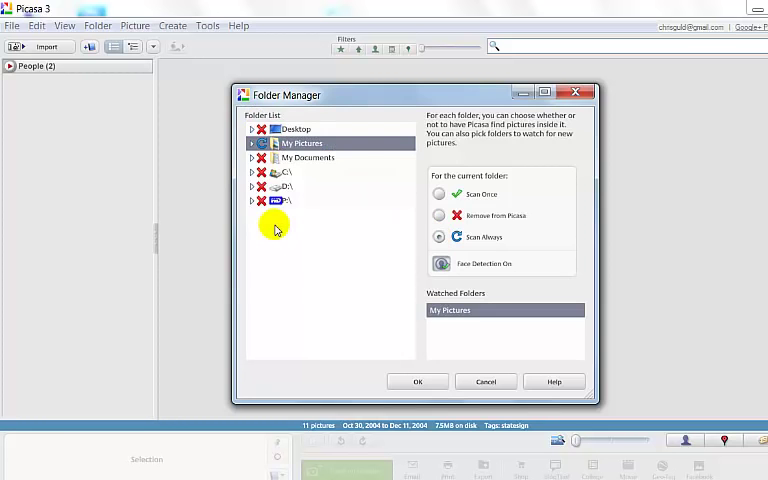
{"action": "mouse_move", "coordinate": [256, 176]}
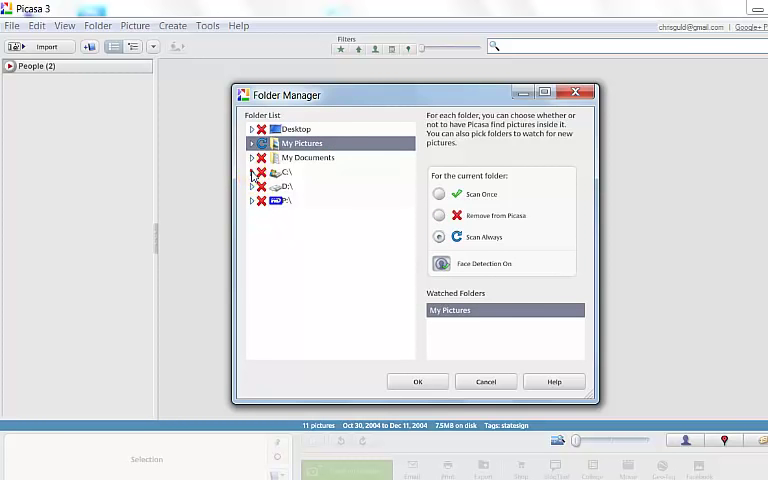
{"action": "left_click", "coordinate": [252, 172]}
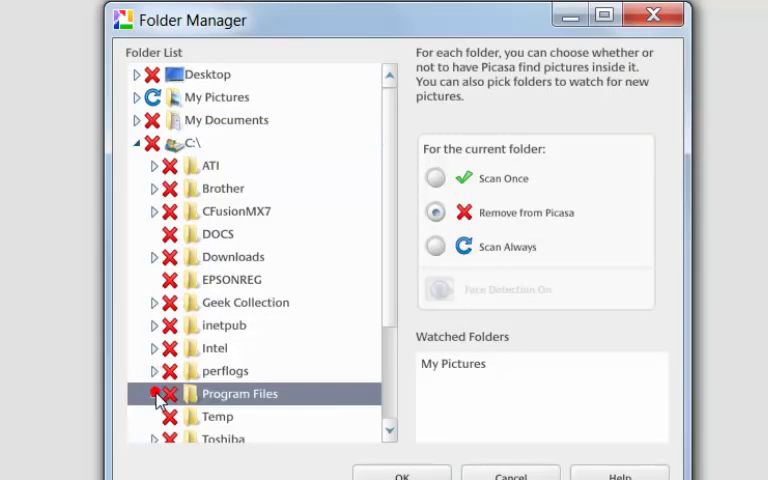
Set C:\Program Files\Kodak\EasyShare\Pictures to Scan Always.
{"action": "left_click", "coordinate": [154, 392]}
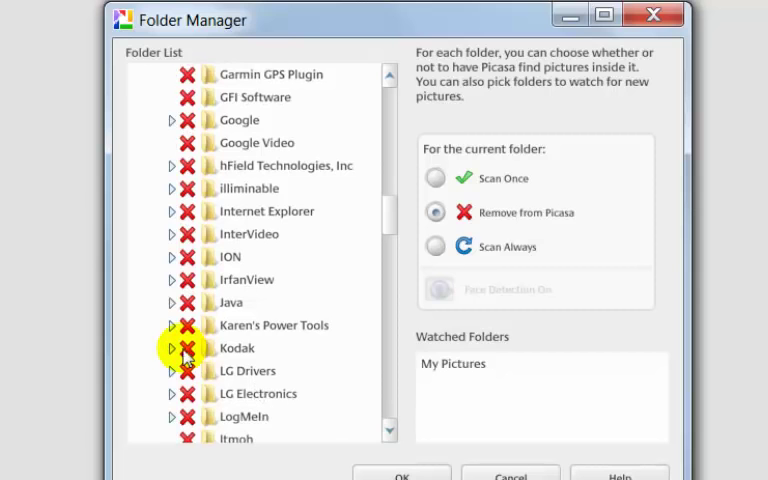
{"action": "left_click", "coordinate": [172, 348]}
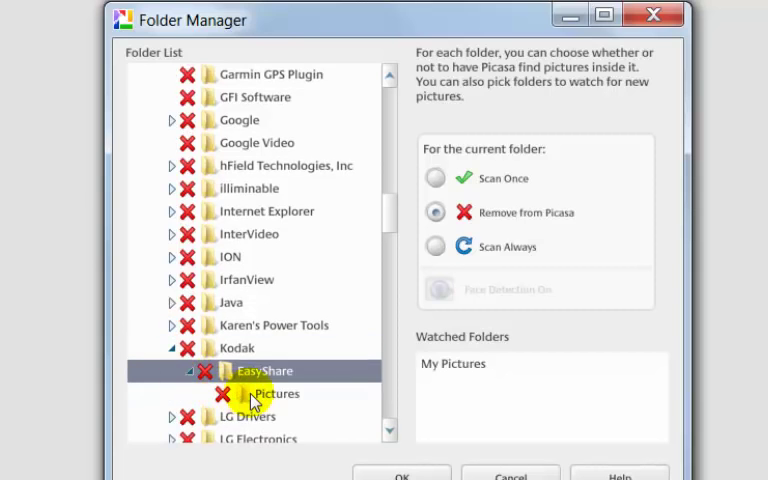
{"action": "left_click", "coordinate": [276, 392]}
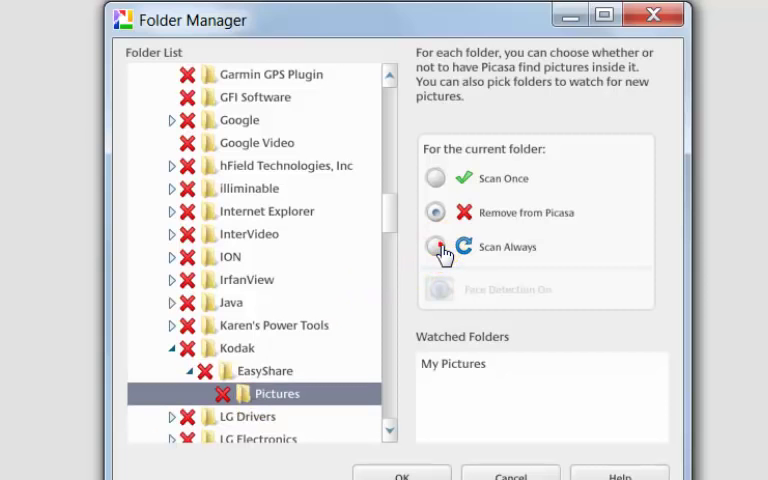
{"action": "left_click", "coordinate": [436, 246]}
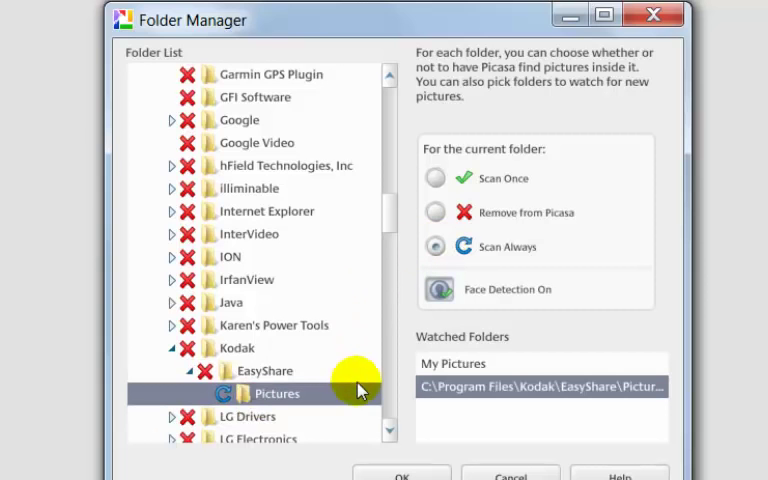
{"action": "scroll", "scroll_direction": "down", "scroll_amount": 3}
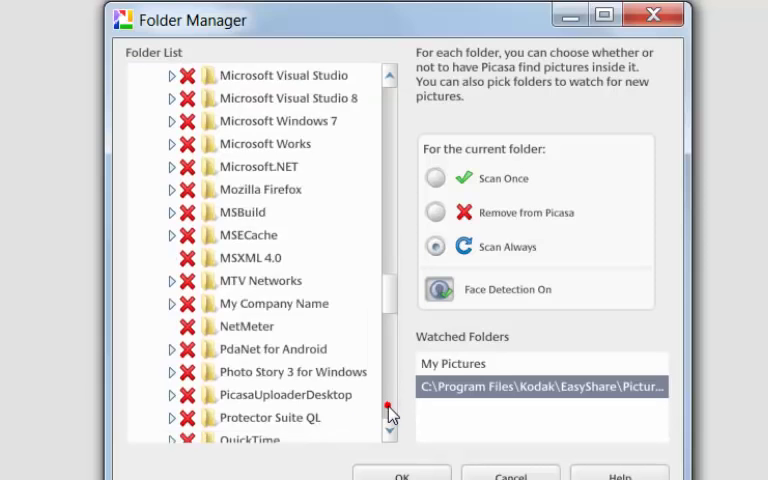
Set P:\Europe Pictures to Scan Always as a third watched folder.
{"action": "scroll", "scroll_direction": "down", "scroll_amount": 3}
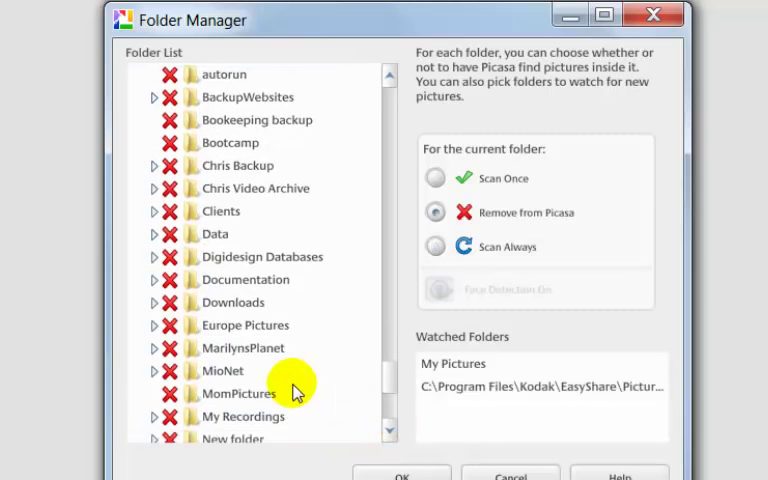
{"action": "left_click", "coordinate": [244, 324]}
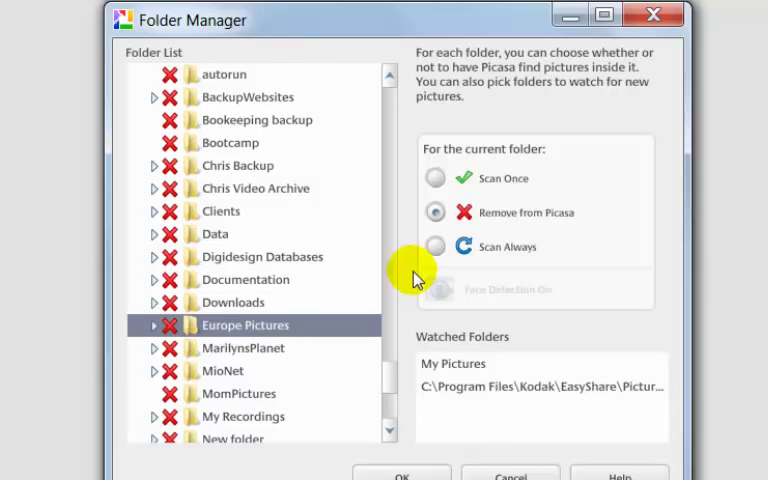
{"action": "left_click", "coordinate": [436, 246]}
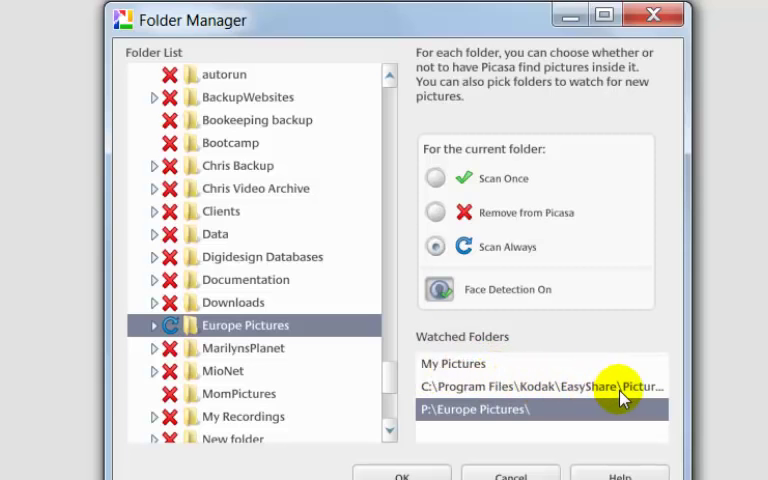
{"action": "mouse_move", "coordinate": [444, 424]}
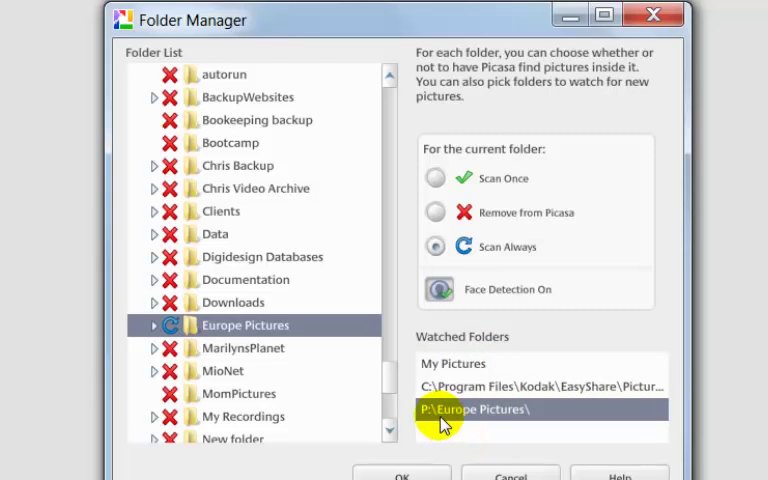
{"action": "mouse_move", "coordinate": [404, 474]}
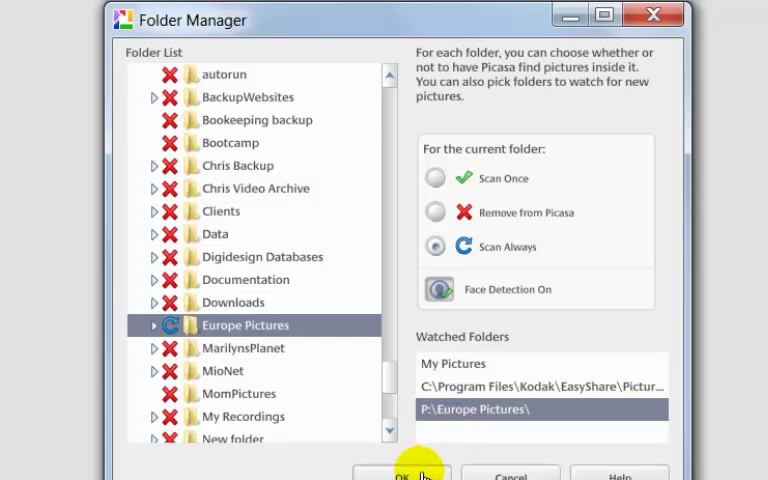
Confirm Folder Manager with OK and select the Florida to New Jersey album.
{"action": "left_click", "coordinate": [404, 474]}
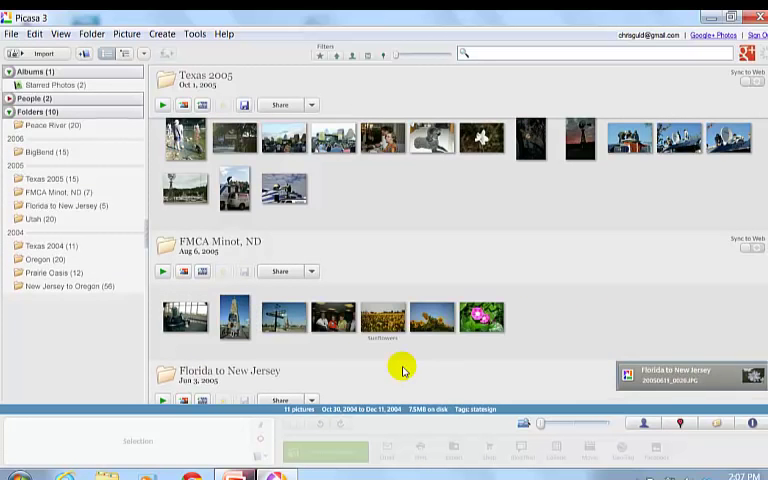
{"action": "left_click", "coordinate": [60, 204]}
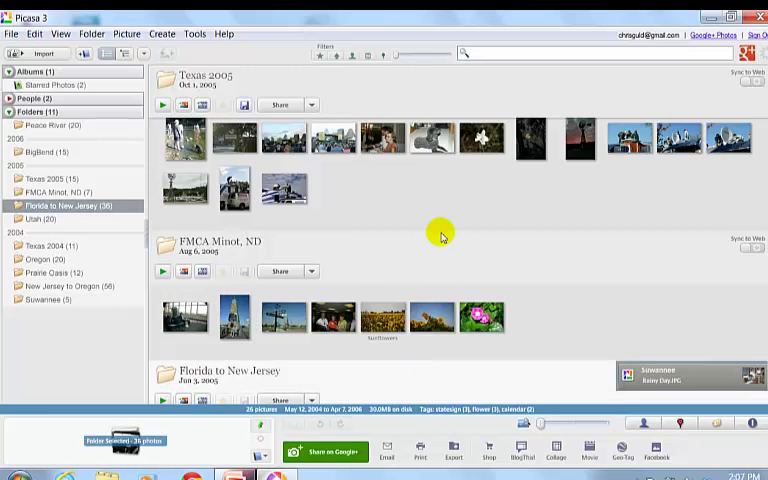